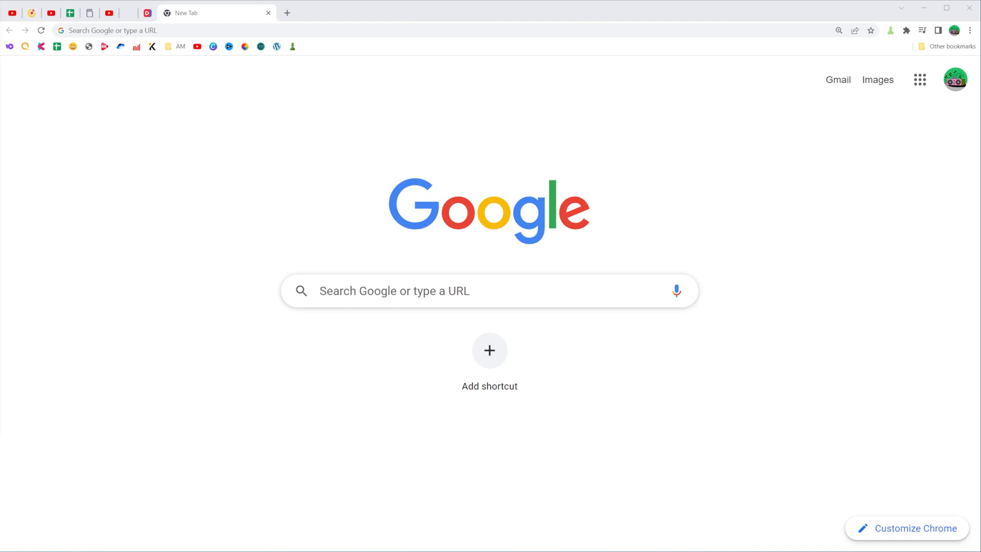
mouse_move(296, 58)
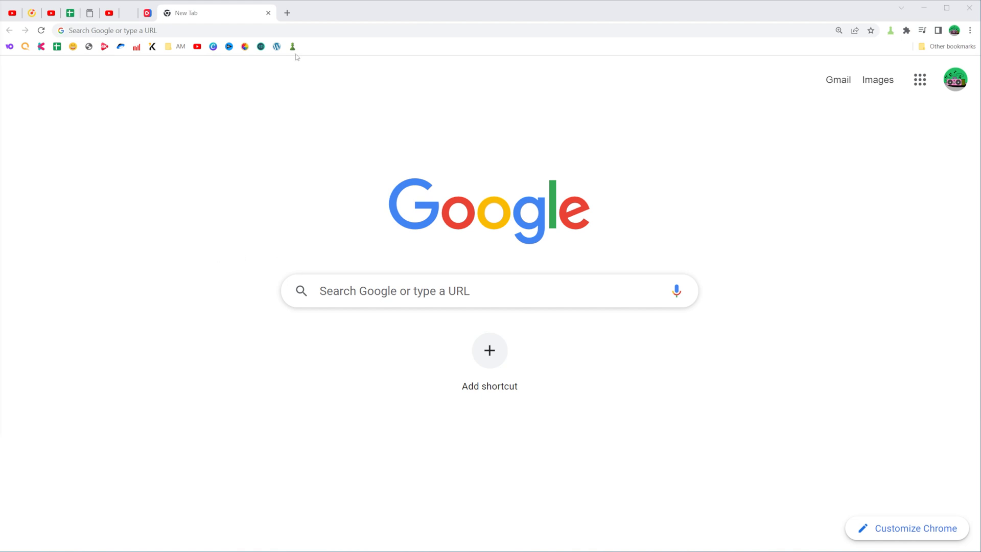
mouse_move(393, 127)
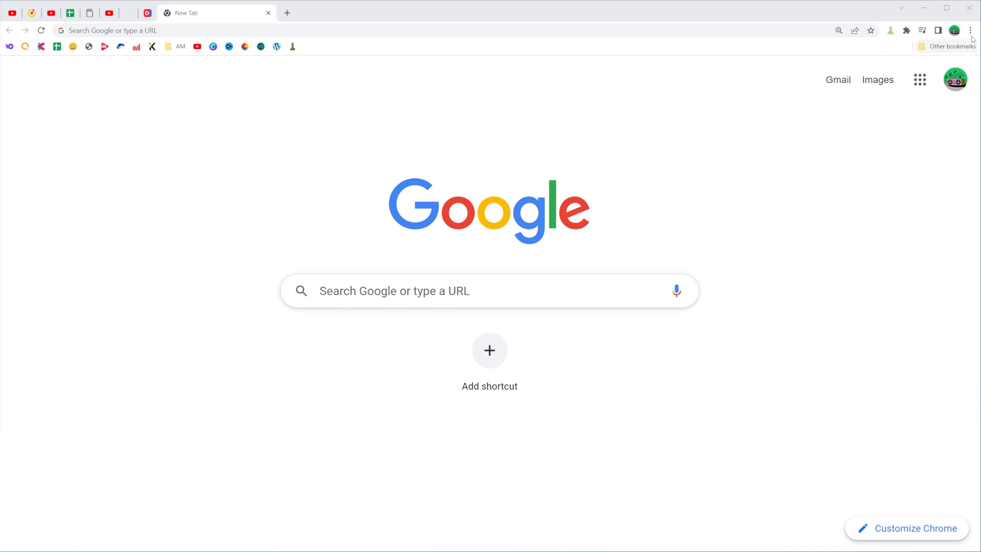
mouse_move(969, 29)
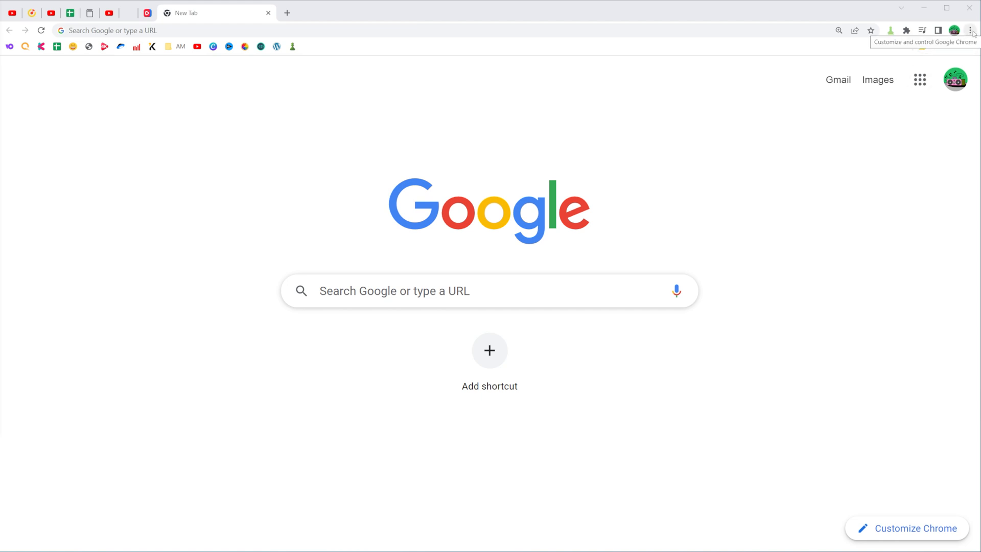
Open Chrome's Extensions page via the main menu and show its side navigation.
left_click(973, 28)
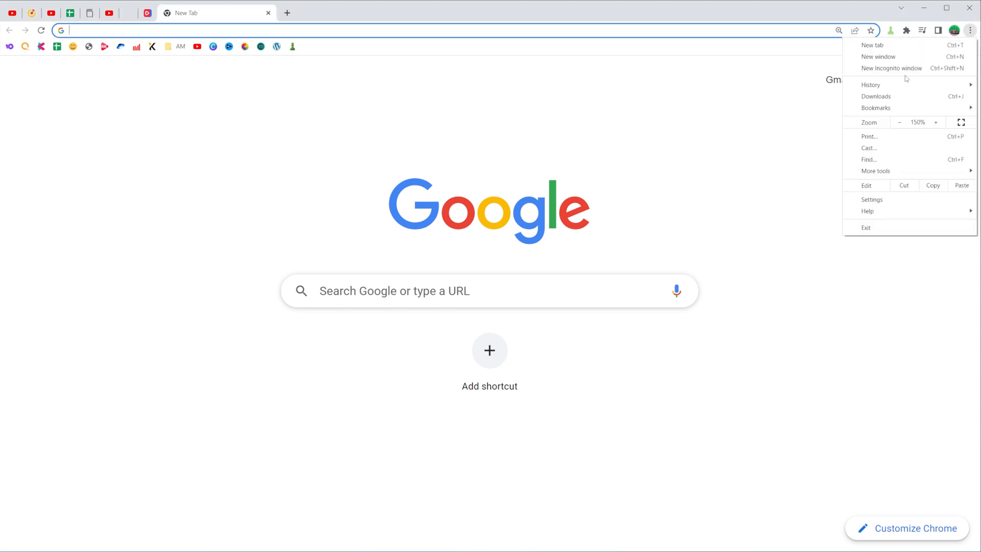
mouse_move(876, 170)
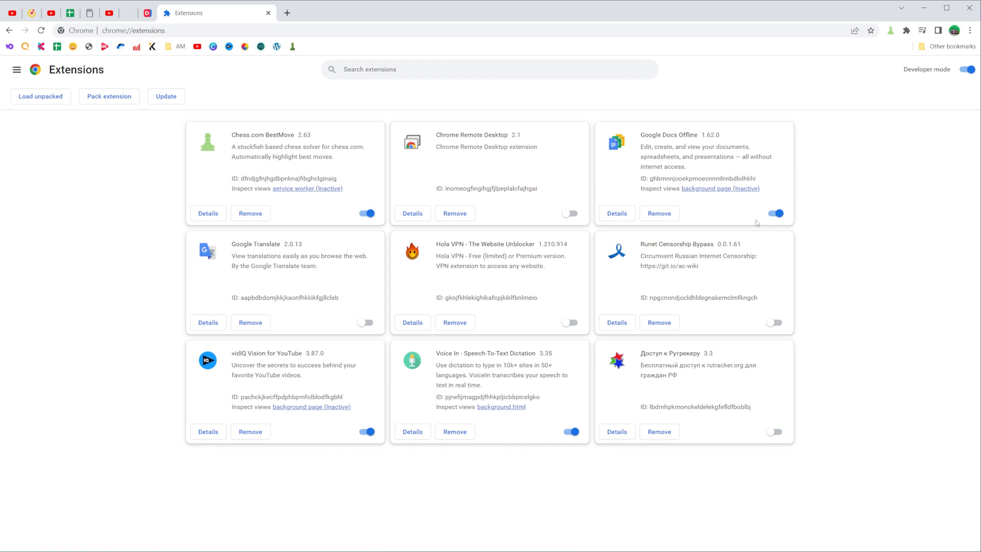
mouse_move(466, 226)
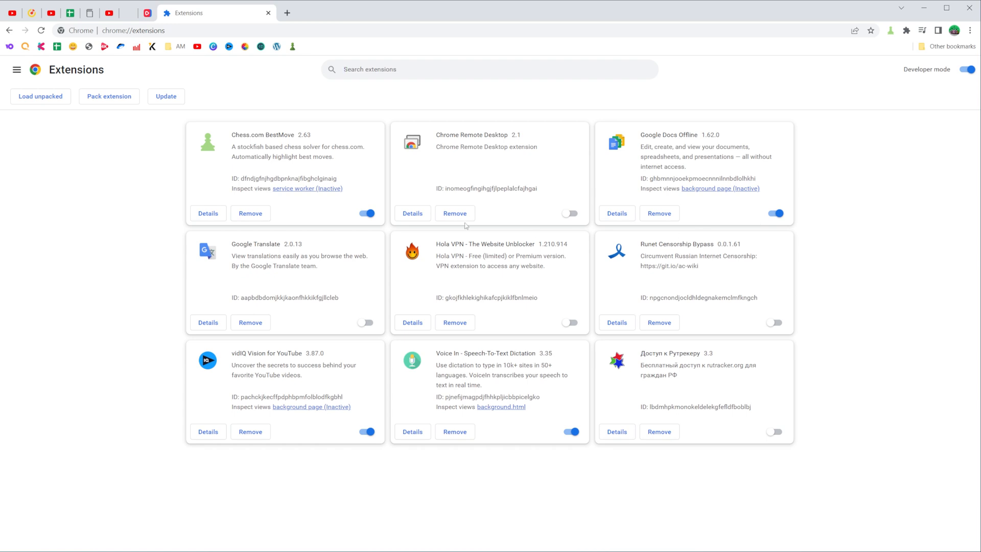
mouse_move(17, 70)
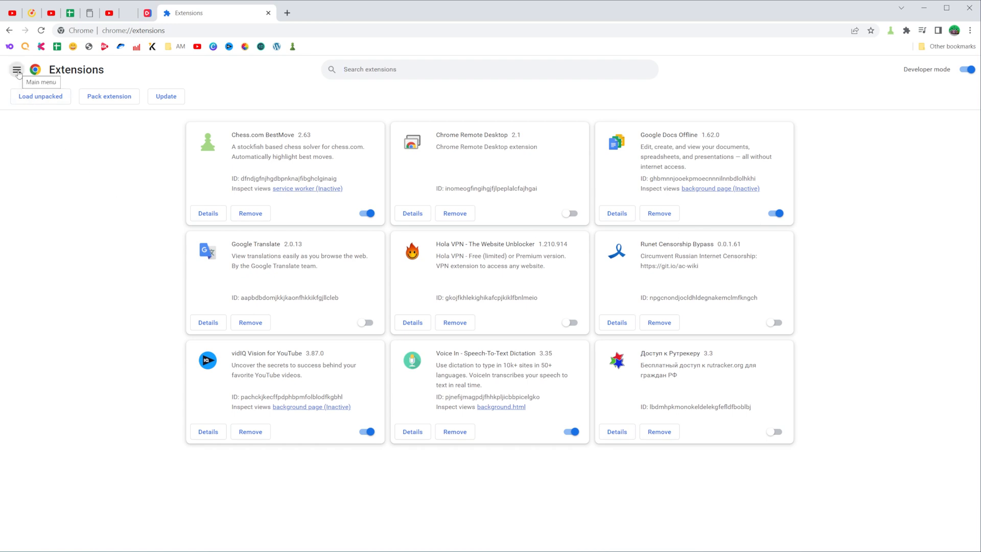
left_click(18, 70)
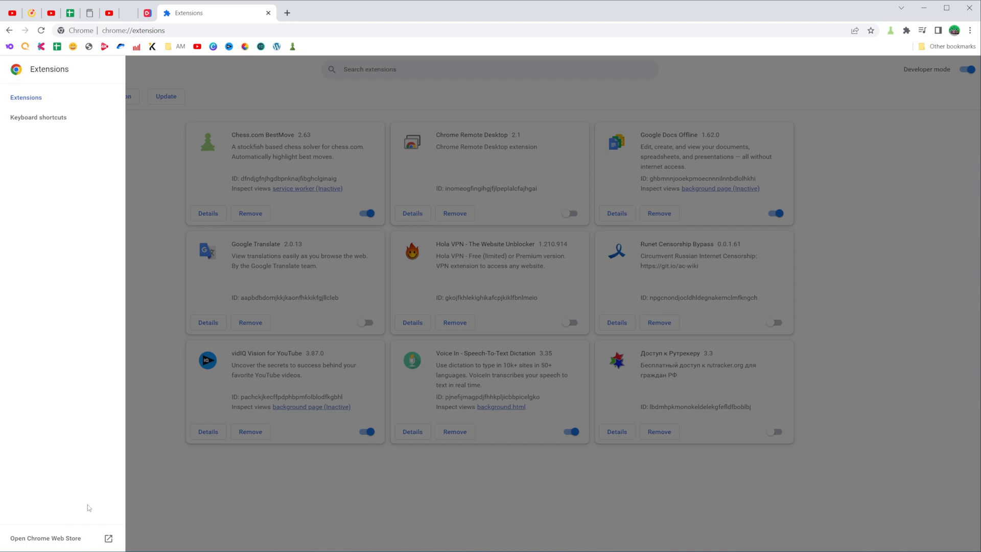
mouse_move(56, 543)
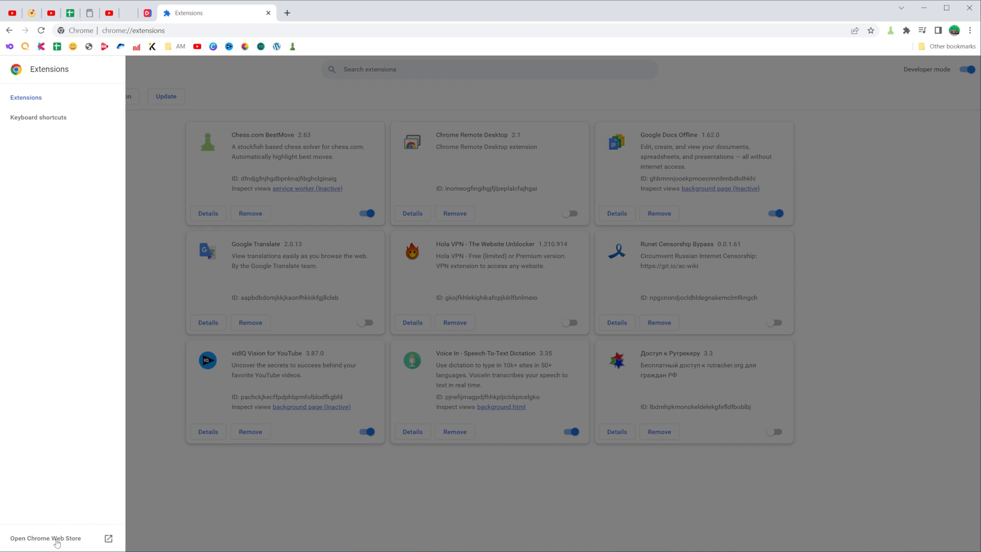
mouse_move(24, 541)
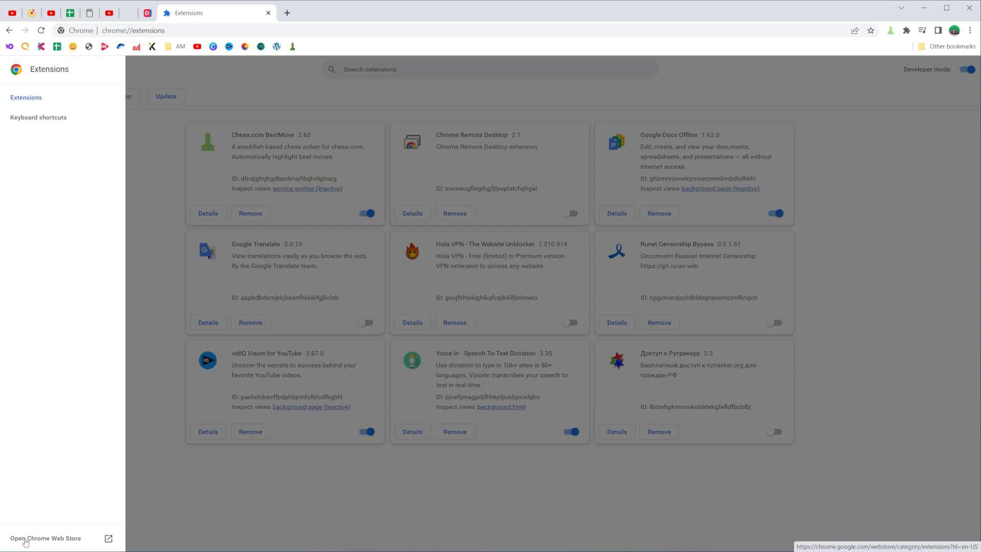
mouse_move(58, 543)
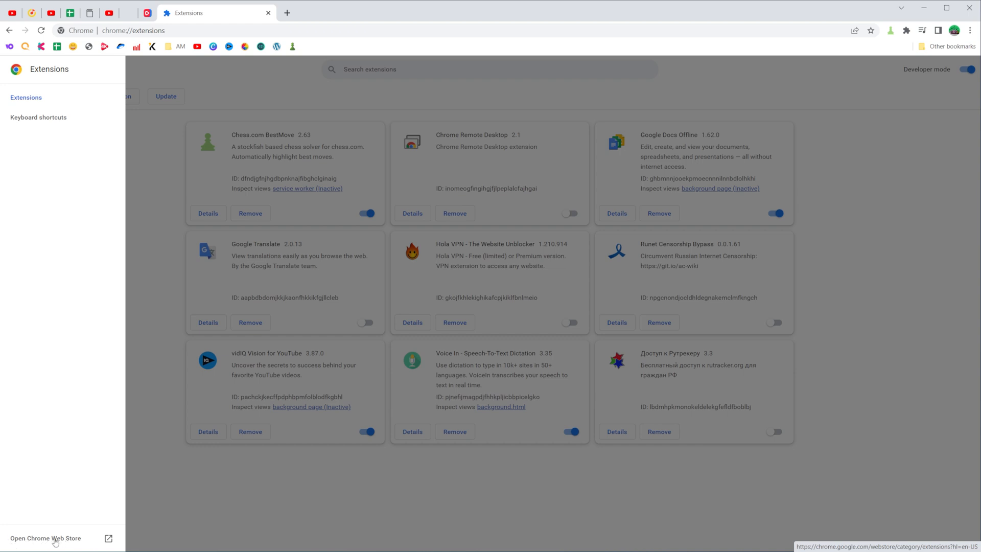
Open the Chrome Web Store and search it for 'adblock'.
left_click(47, 538)
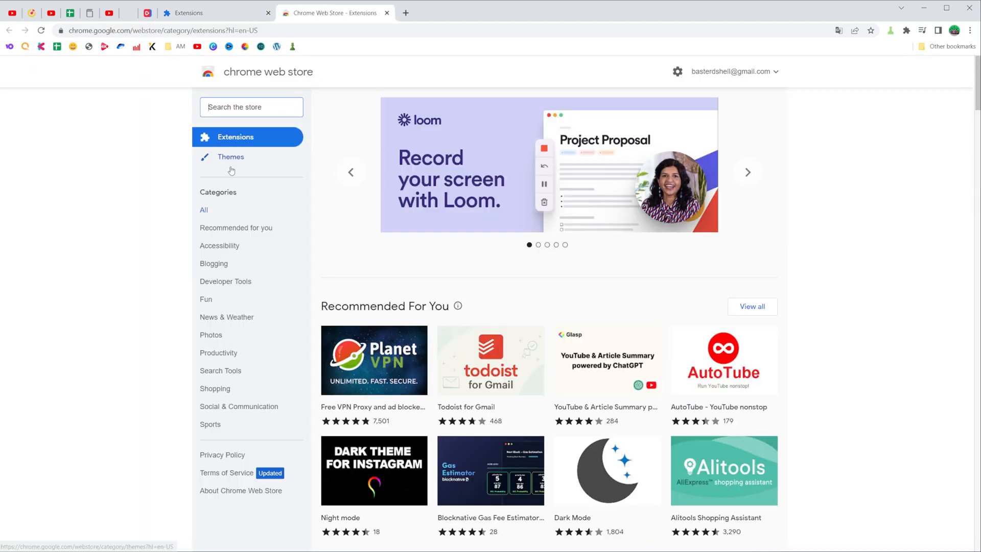
mouse_move(443, 130)
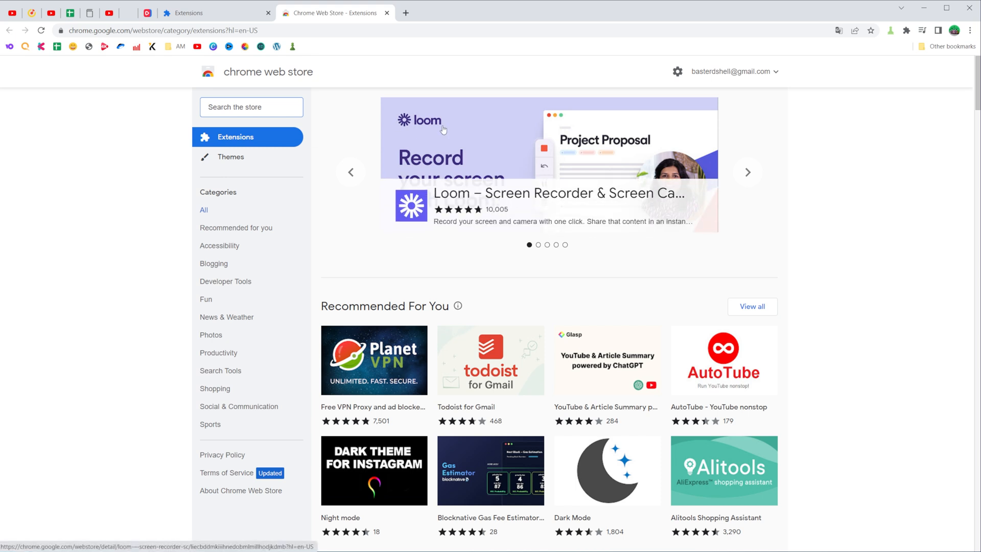
mouse_move(422, 87)
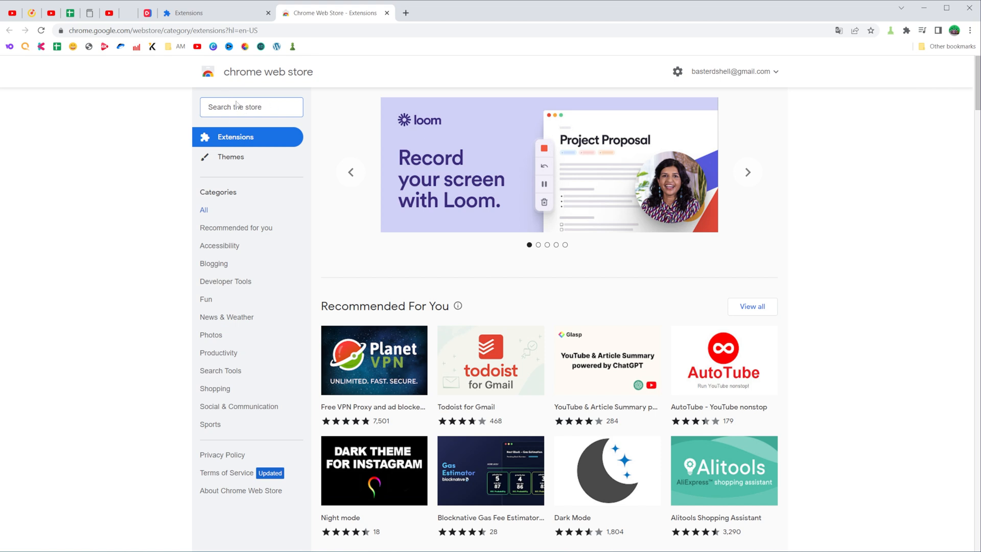
type("adblock")
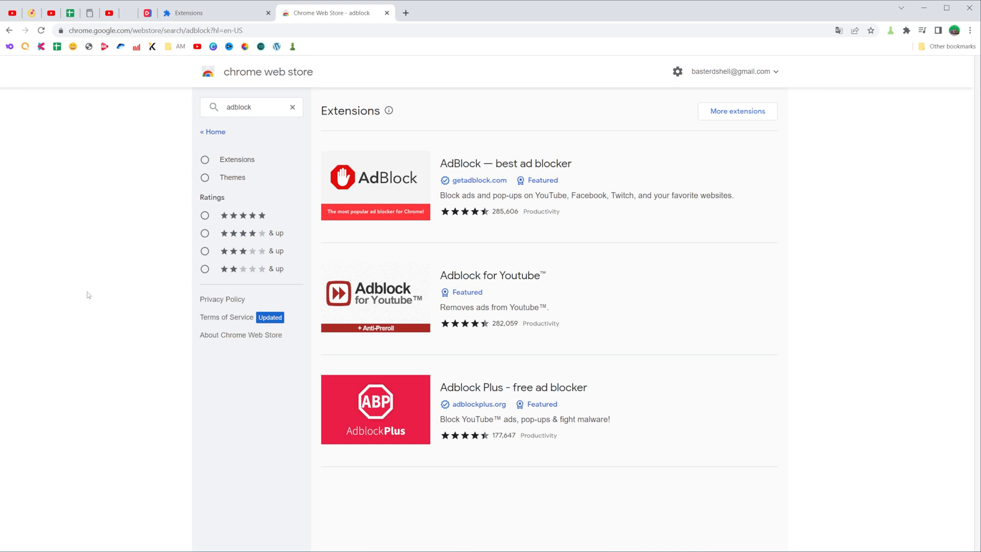
Open the 'AdBlock — best ad blocker' store page and add it to Chrome.
left_click(508, 163)
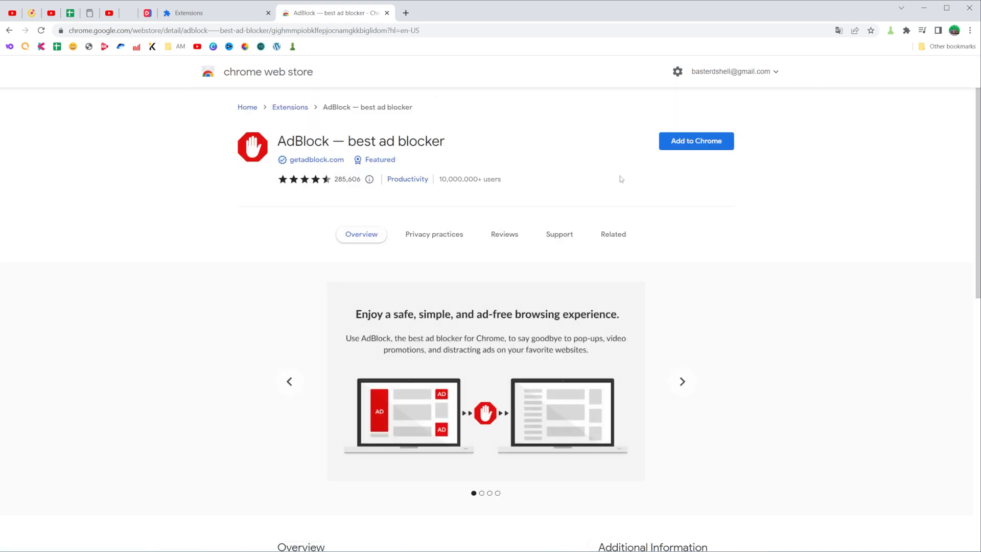
left_click(697, 141)
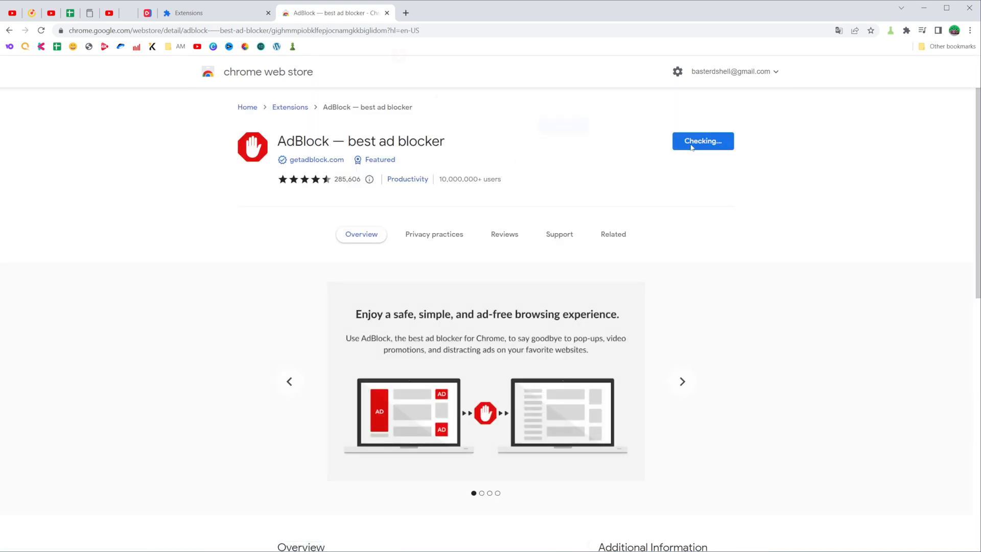
mouse_move(507, 133)
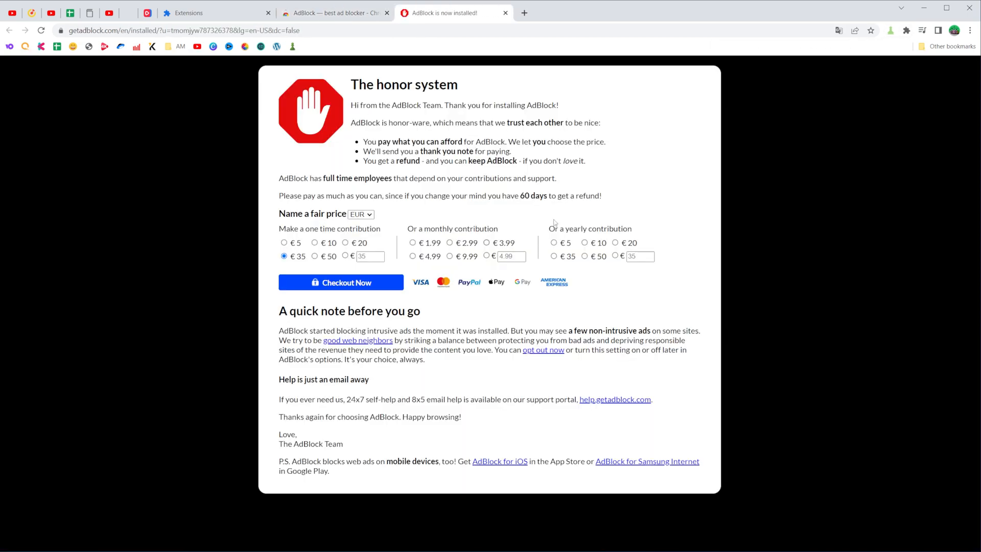
mouse_move(527, 83)
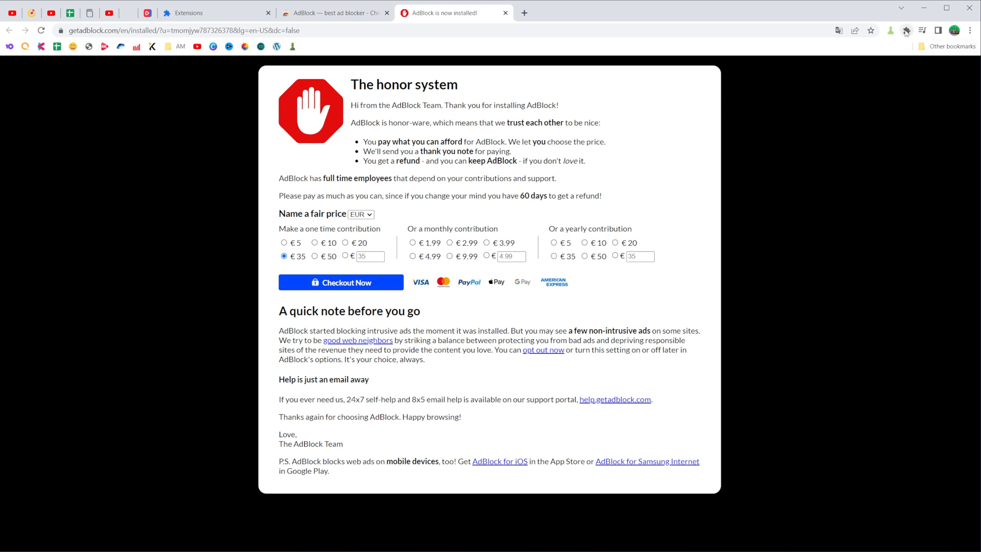
Pin 'AdBlock — best ad blocker' from the Extensions menu to the toolbar.
left_click(907, 29)
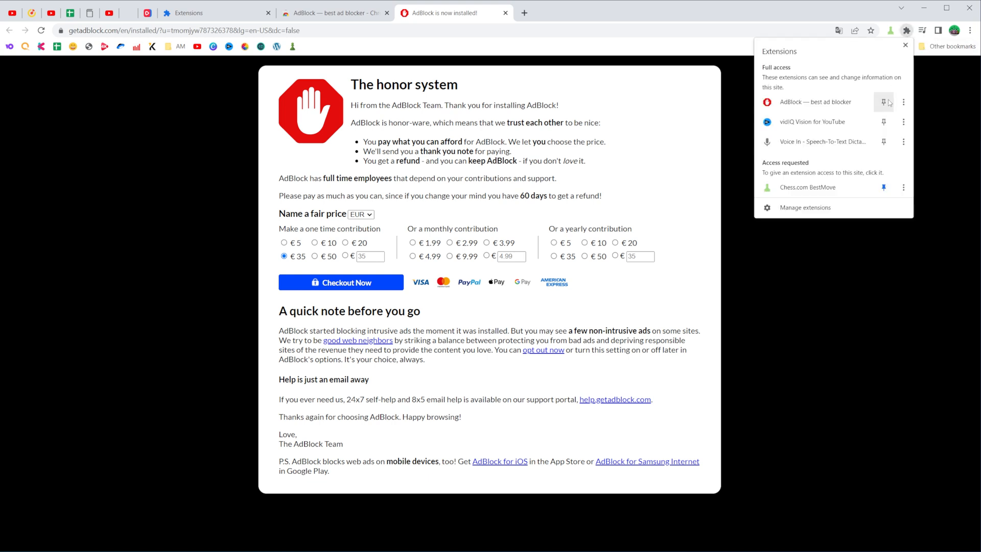
left_click(884, 102)
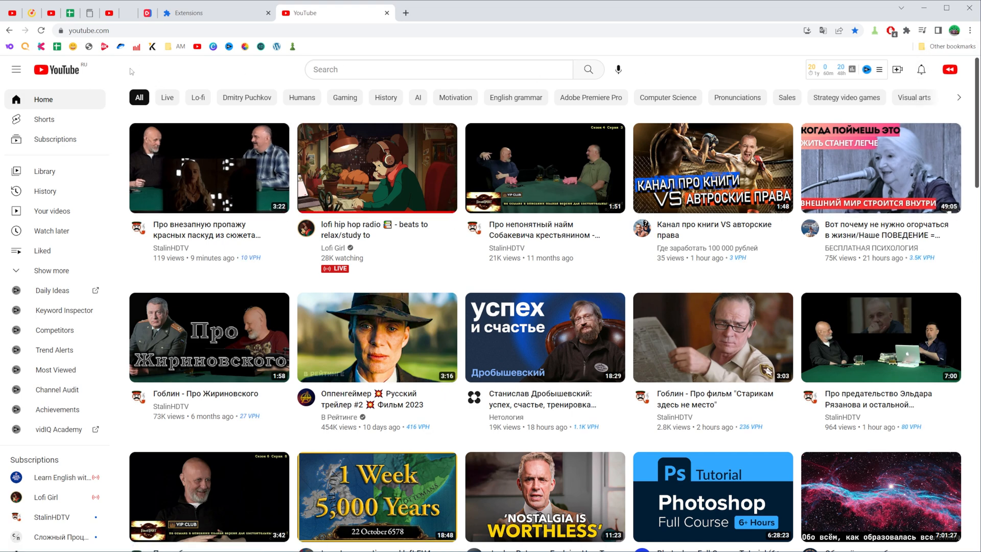
mouse_move(454, 182)
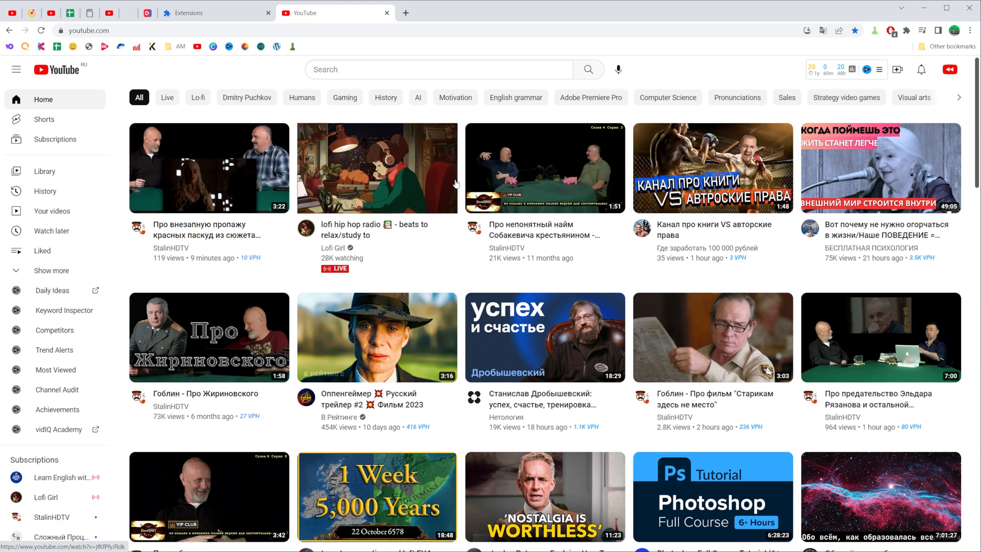
Play the lofi hip hop radio stream, then return to the Extensions tab.
left_click(377, 167)
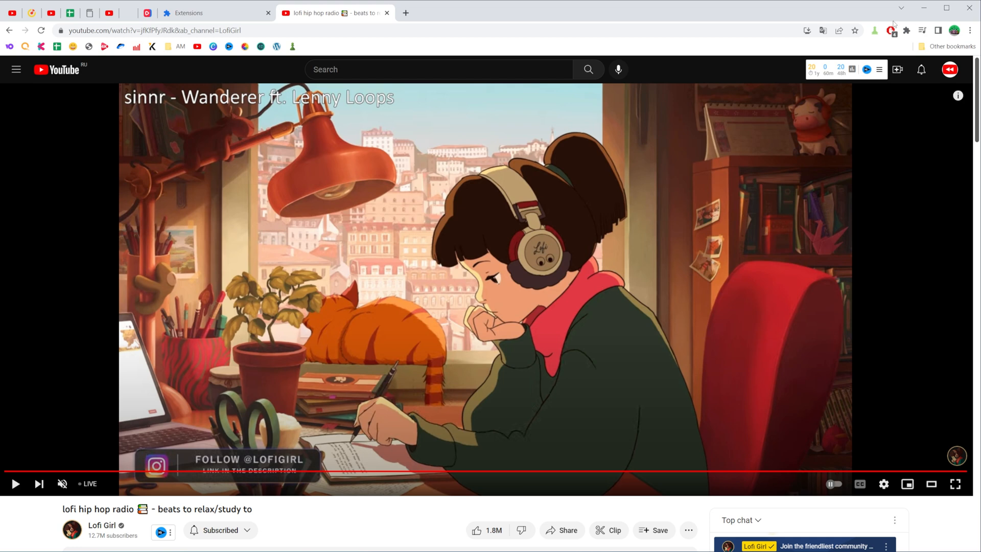
mouse_move(892, 30)
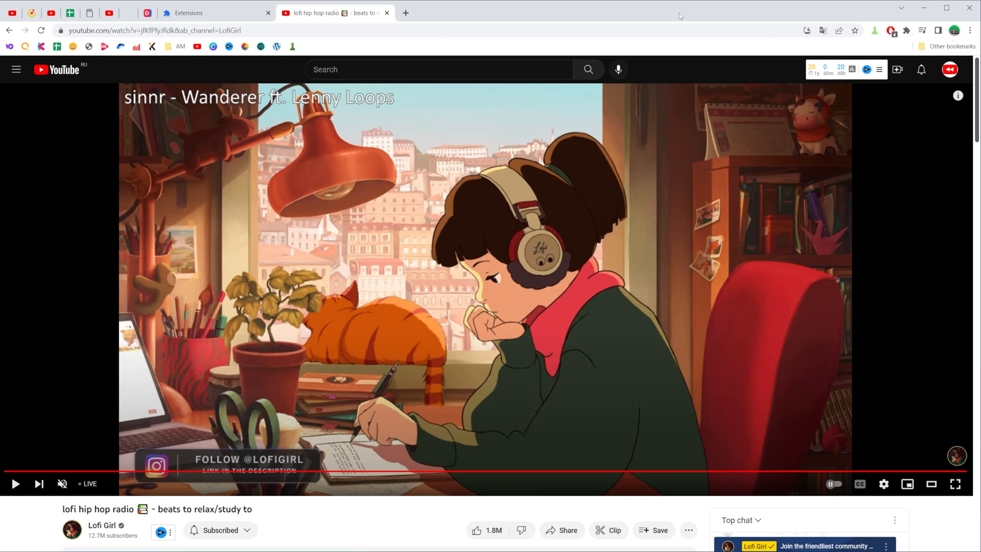
left_click(199, 13)
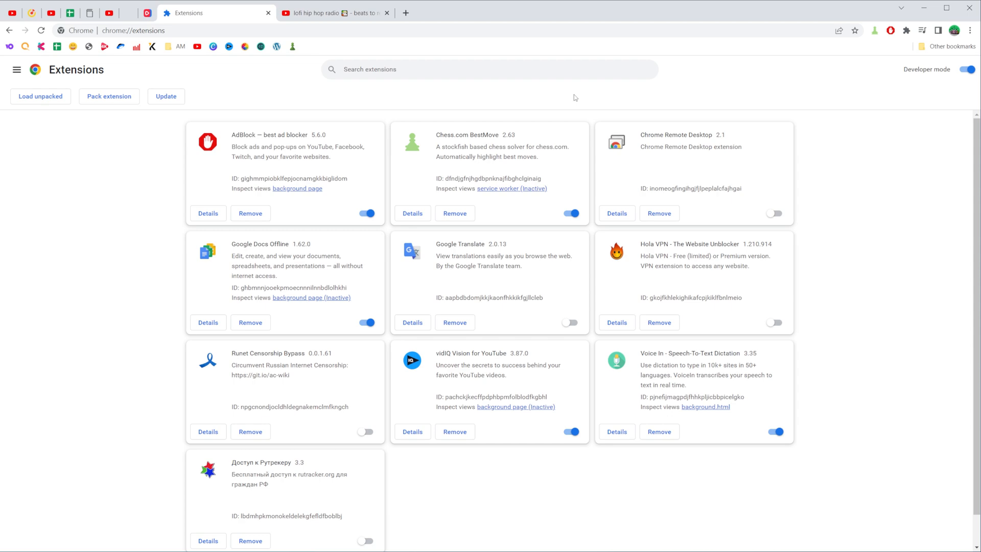
mouse_move(331, 209)
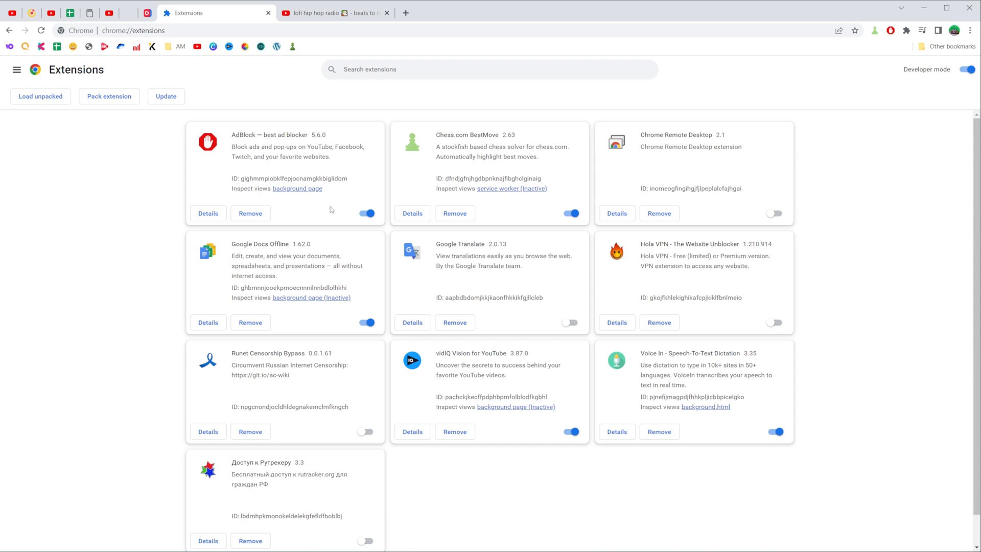